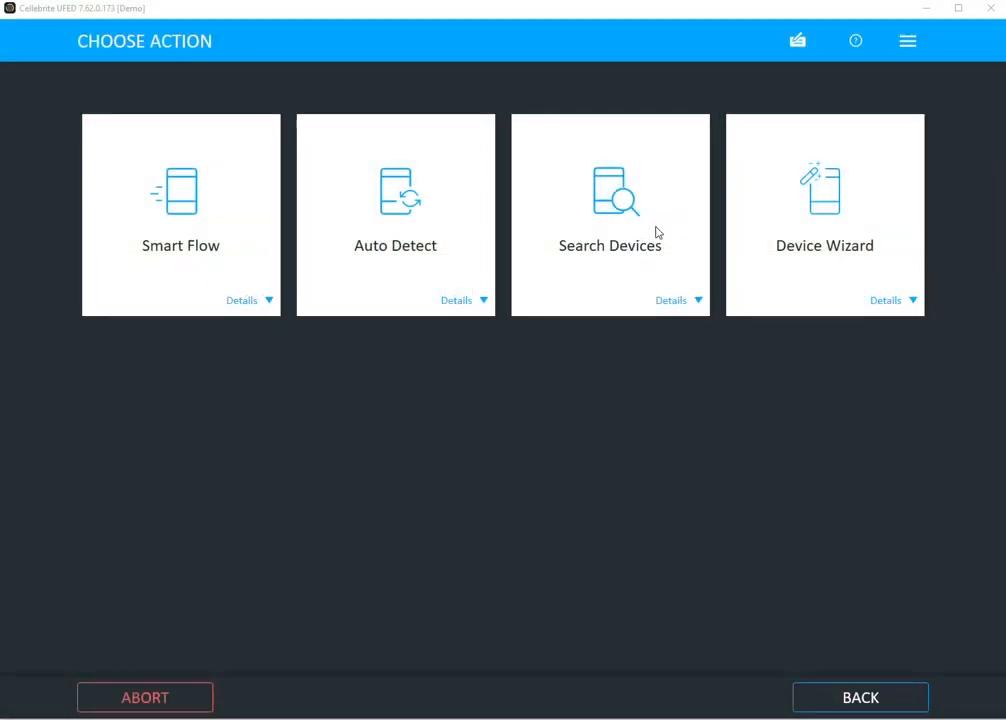
Step: Expand the Smart Flow Details panel to show its automated live-extraction description
{"action": "left_click", "coordinate": [242, 300]}
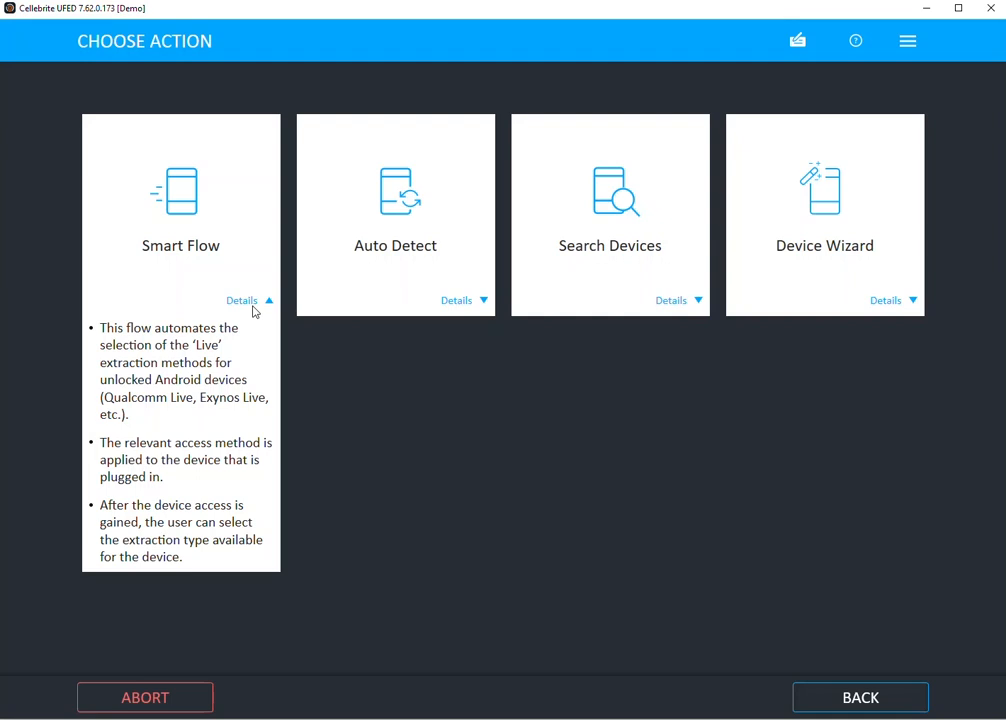
{"action": "mouse_move", "coordinate": [258, 304]}
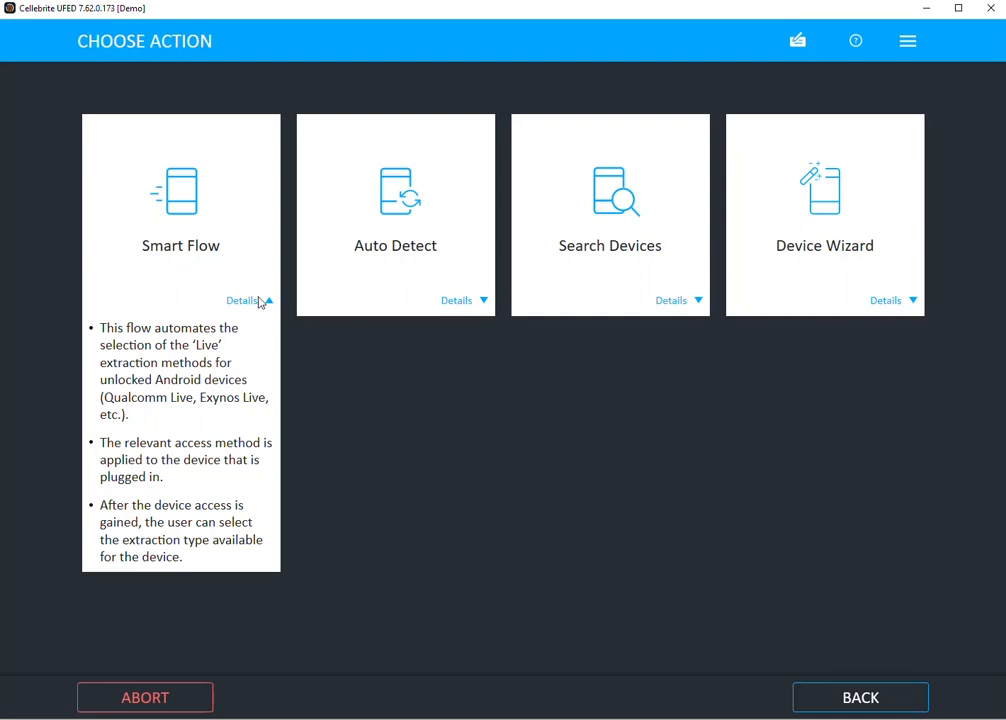
Step: Expand the Auto Detect Details panel, then return to the Smart Flow details
{"action": "left_click", "coordinate": [456, 300]}
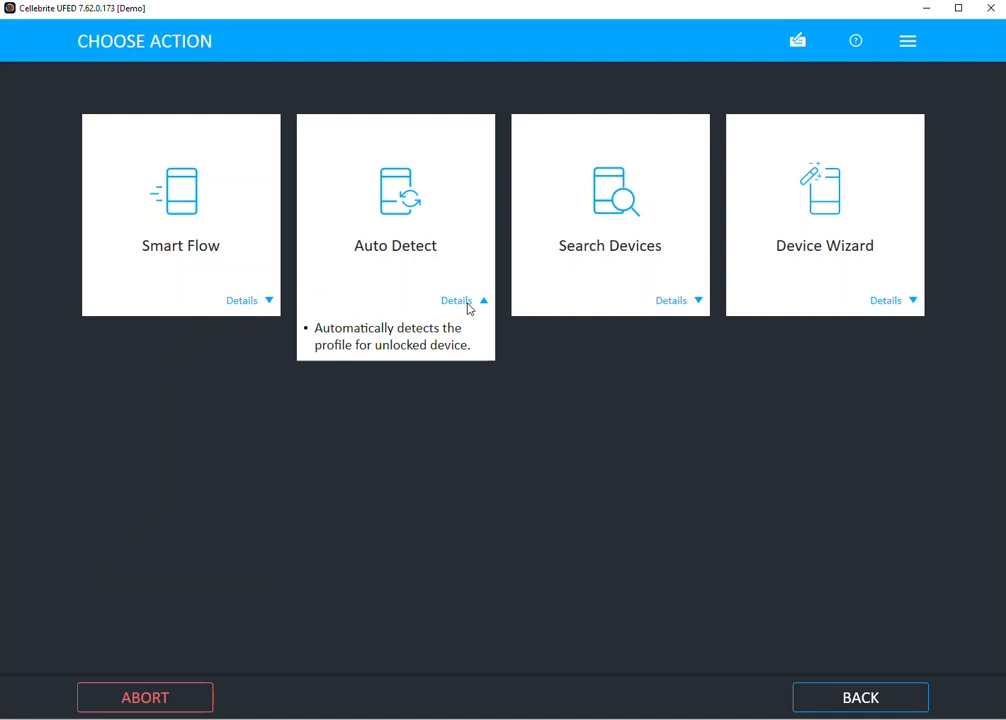
{"action": "left_click", "coordinate": [242, 300]}
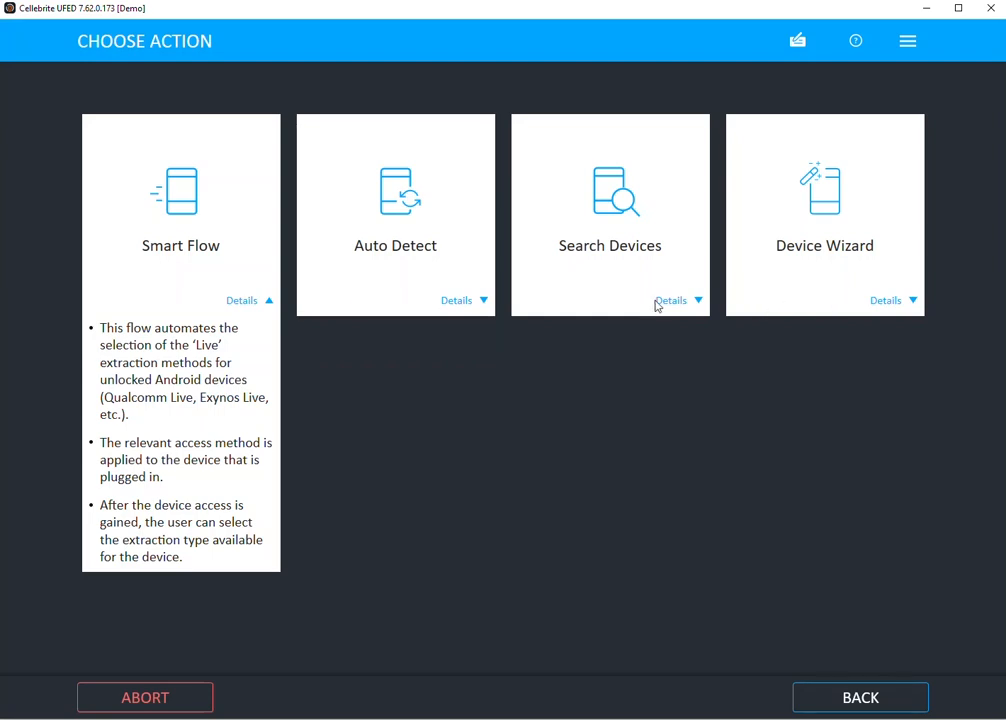
Step: Expand the Search Devices Details panel, then the Device Wizard Details panel
{"action": "left_click", "coordinate": [672, 300]}
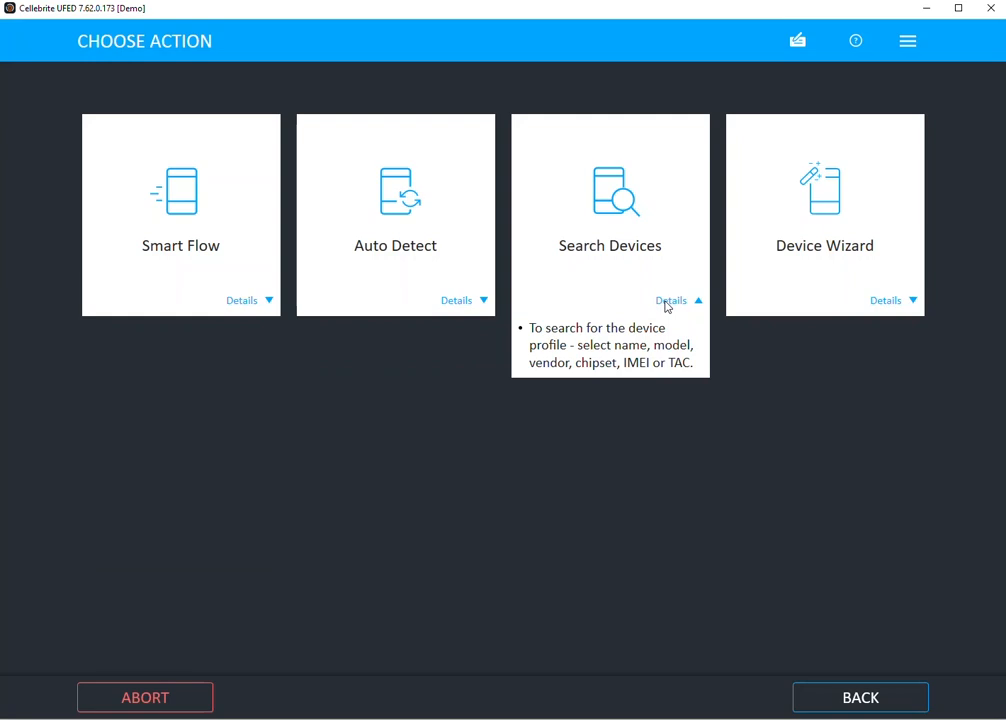
{"action": "left_click", "coordinate": [884, 300]}
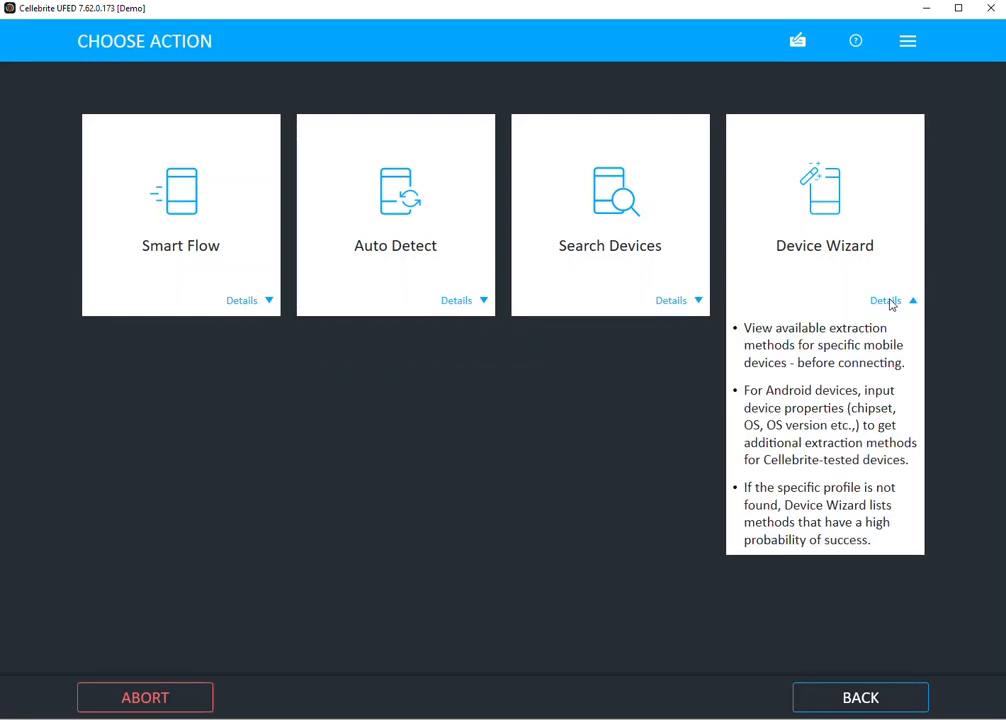